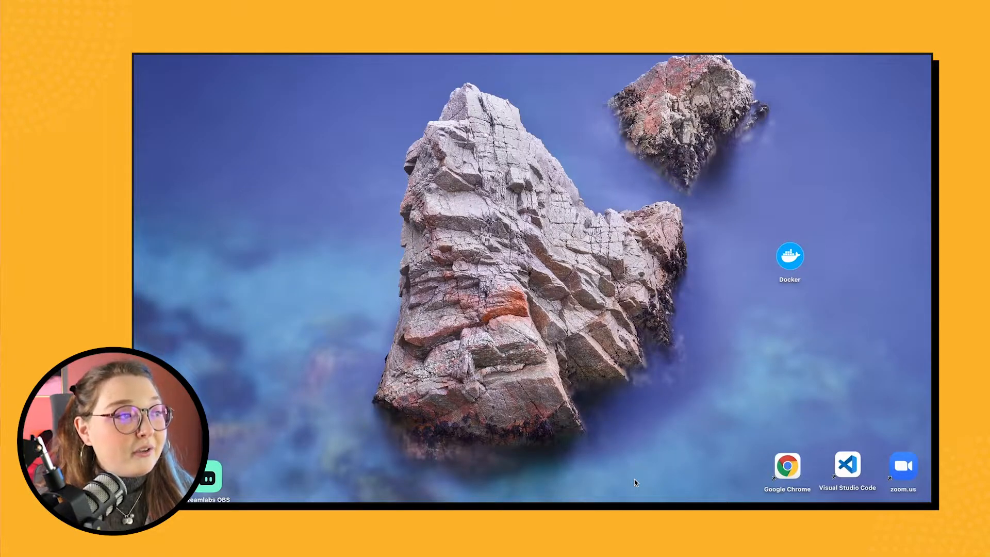
Browse the Docker website and its getting-started page in the browser.
double_click(789, 255)
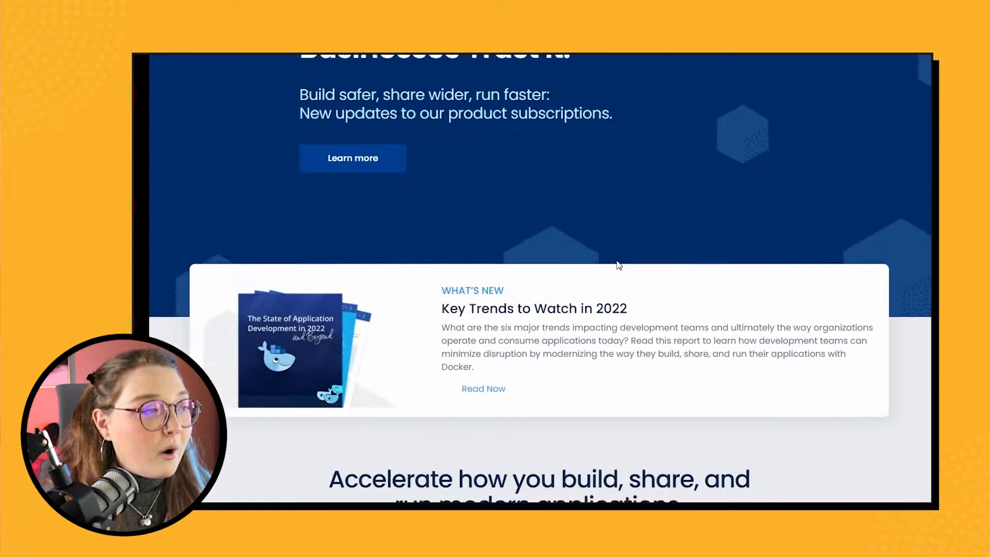
scroll("down", 3)
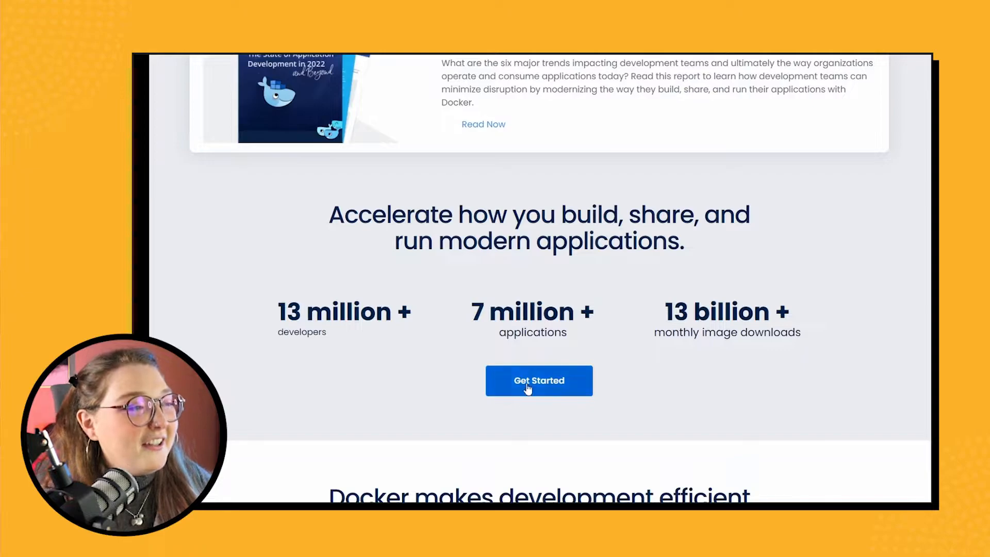
left_click(538, 381)
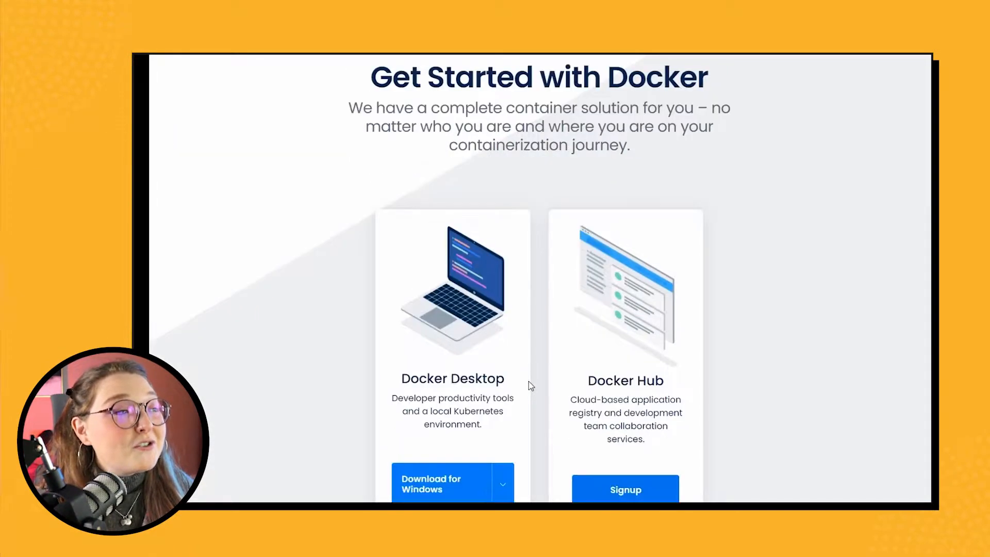
left_click(502, 483)
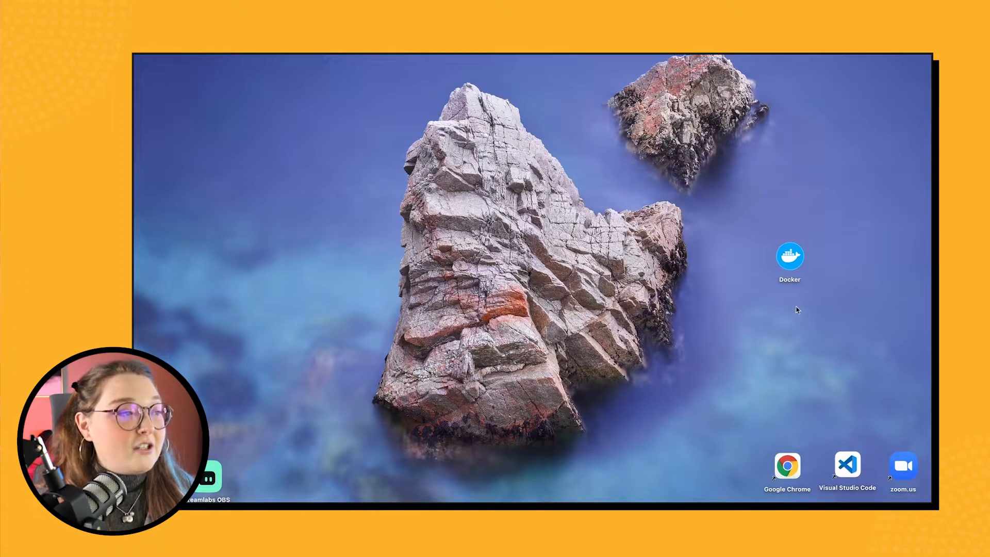
left_click(789, 256)
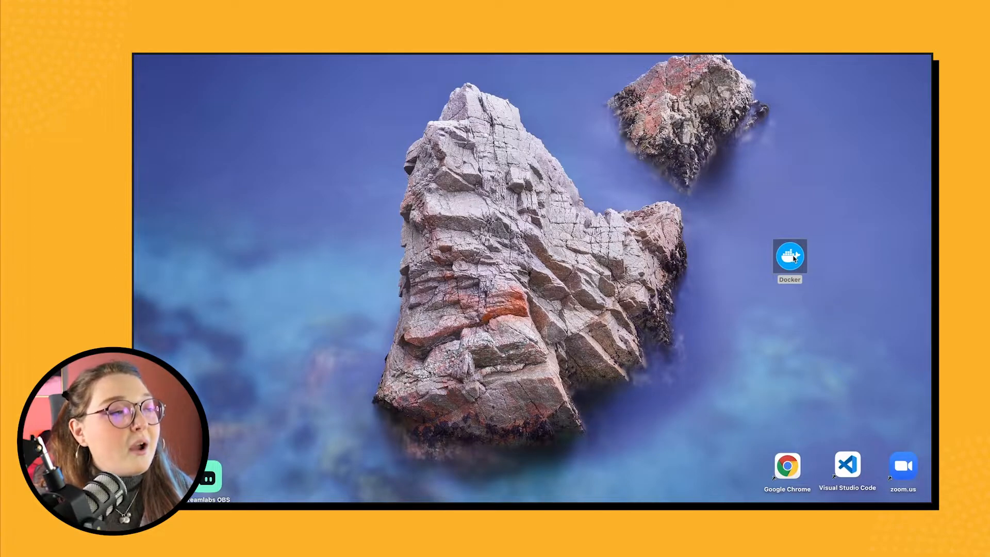
Launch Docker Desktop and review the running Ubuntu containers and local images.
double_click(789, 256)
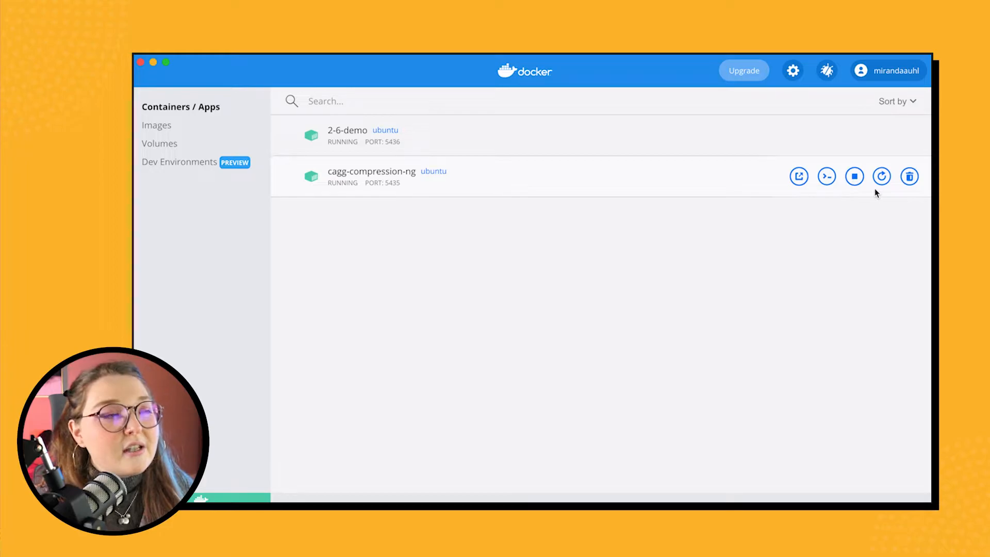
mouse_move(163, 130)
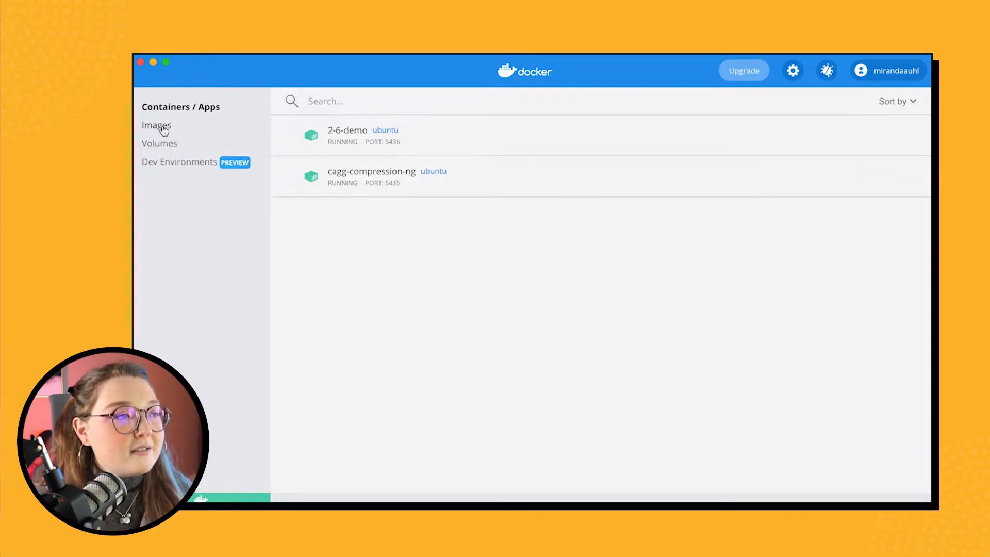
left_click(157, 125)
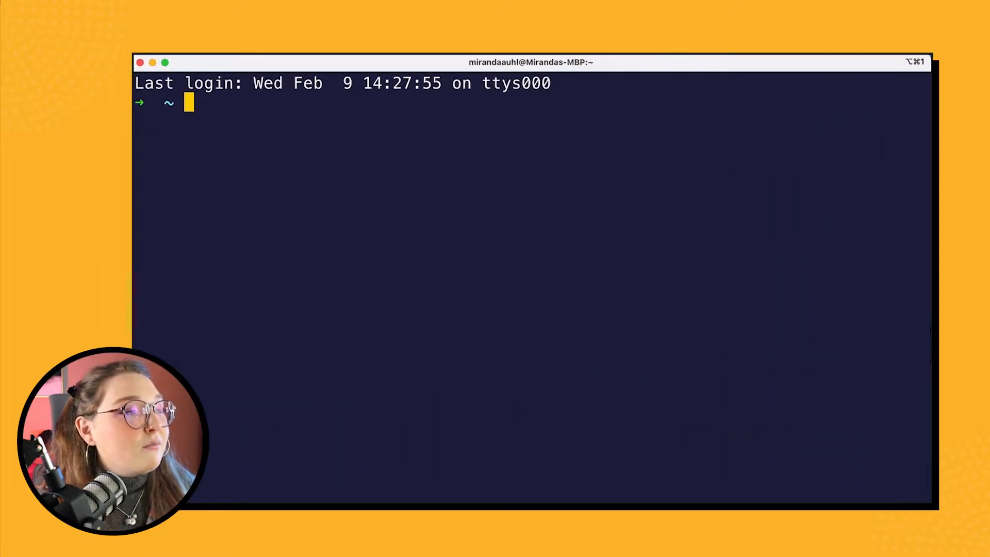
Run docker run -d --name timescaledb -p 127.0.0.1:5432:5432 with timescale/timescaledb:latest-pg14, printing the container ID.
type("docker run -d --name timescaledb -p 127.0.0.1:5432:5432 \\")
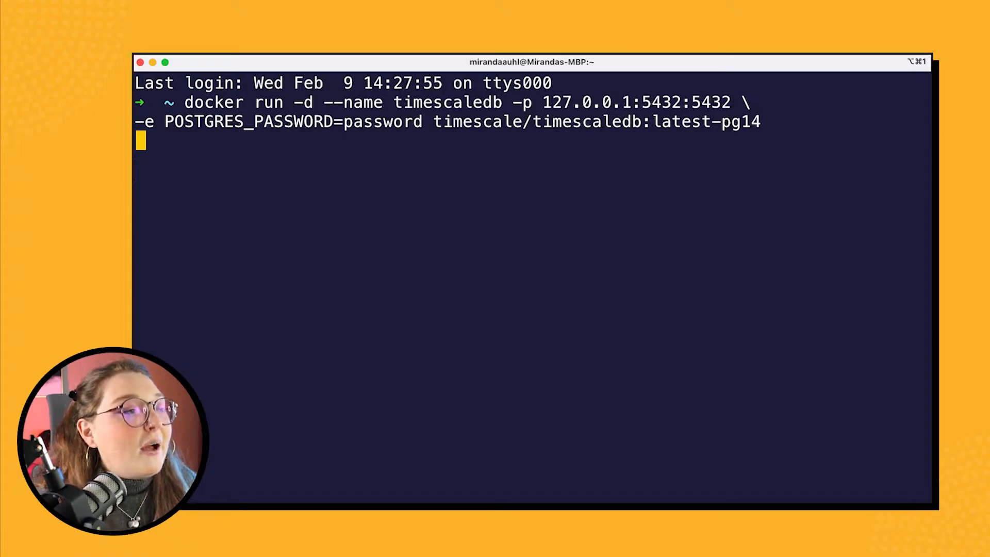
double_click(413, 102)
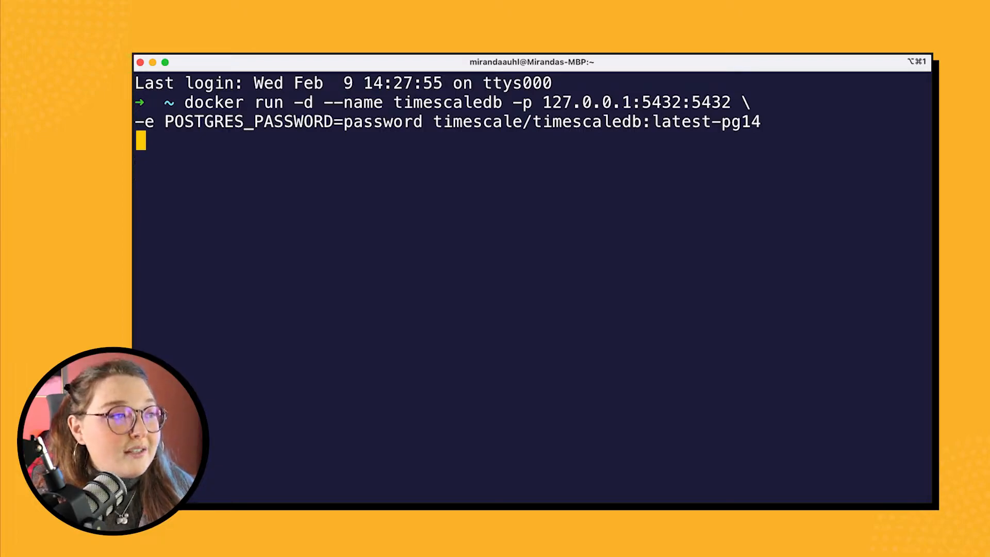
double_click(597, 122)
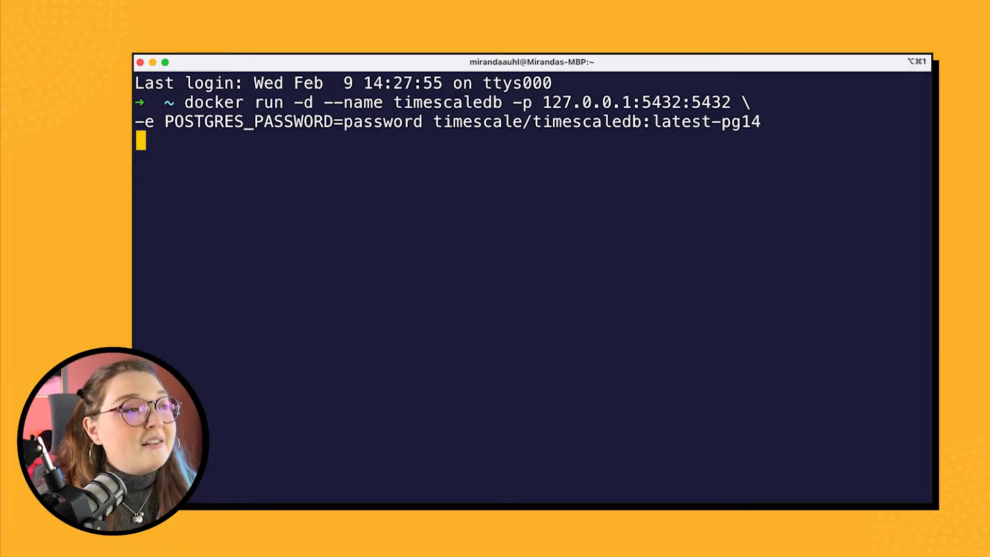
double_click(707, 122)
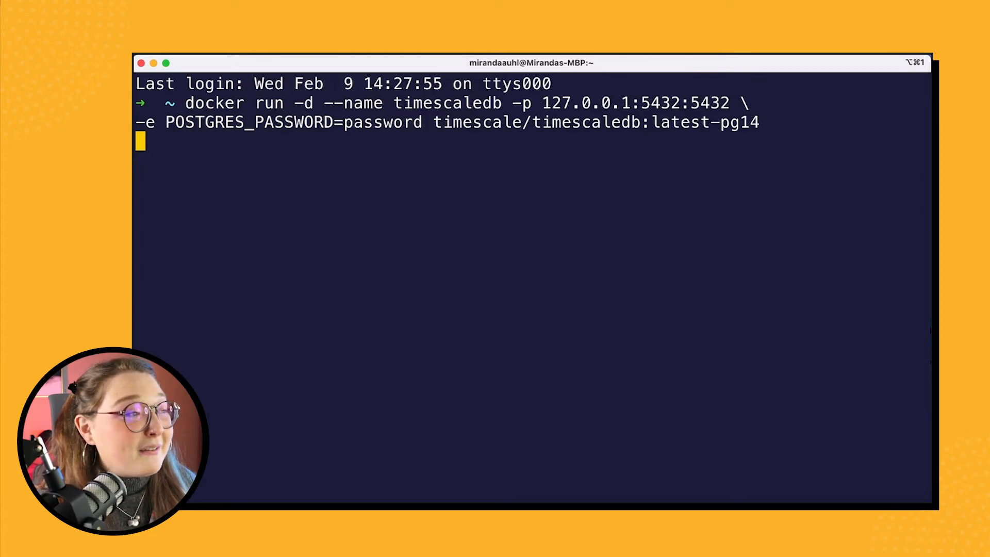
key("Return")
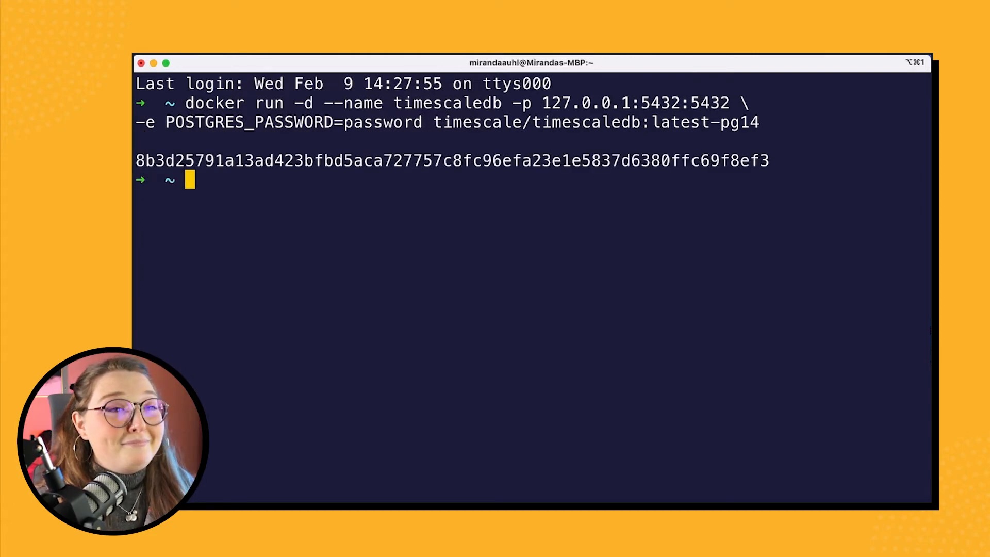